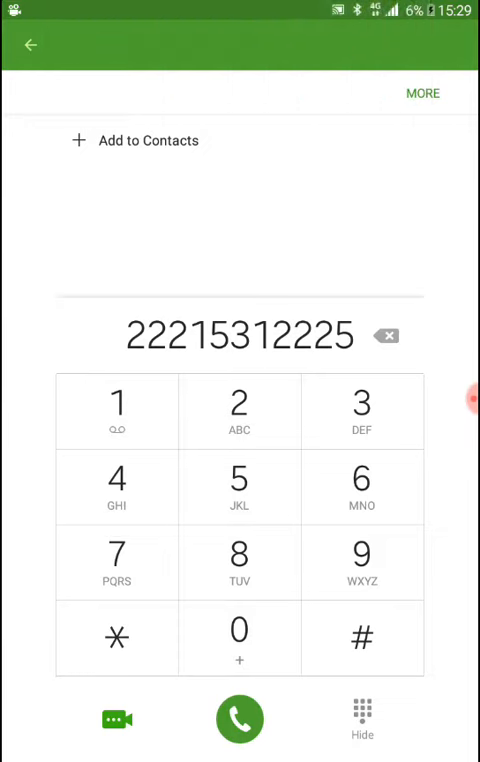
click(362, 410)
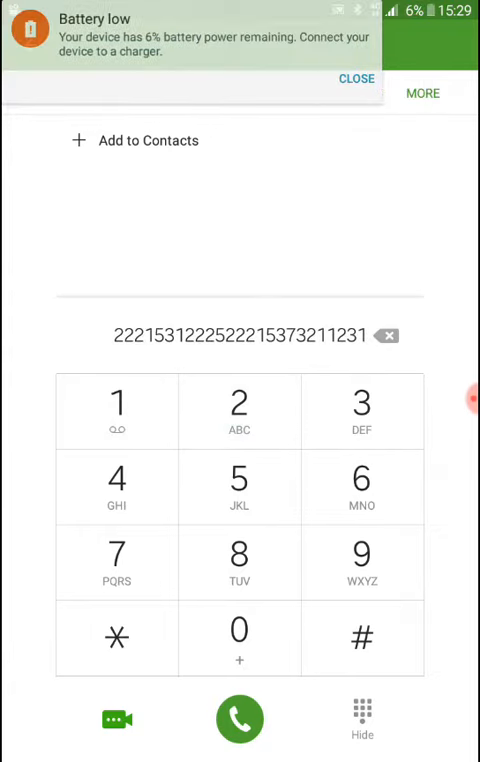
click(361, 488)
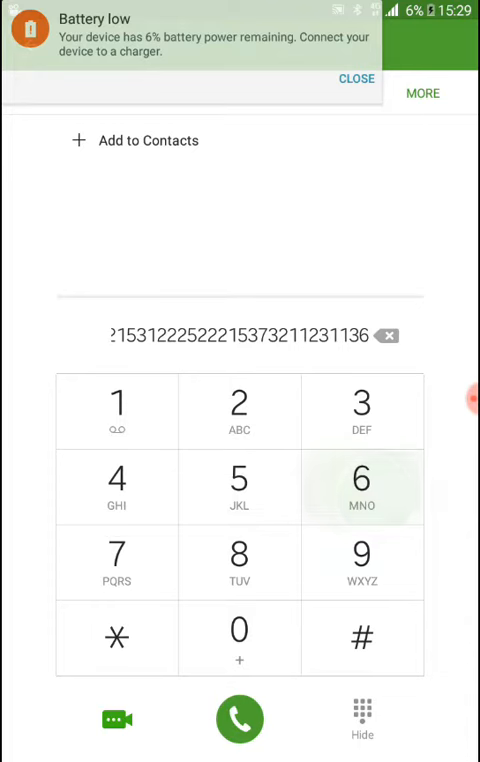
click(116, 410)
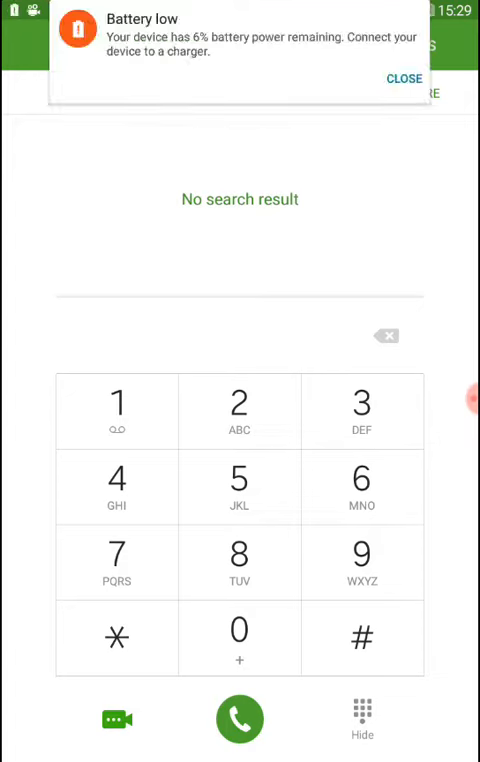
click(239, 410)
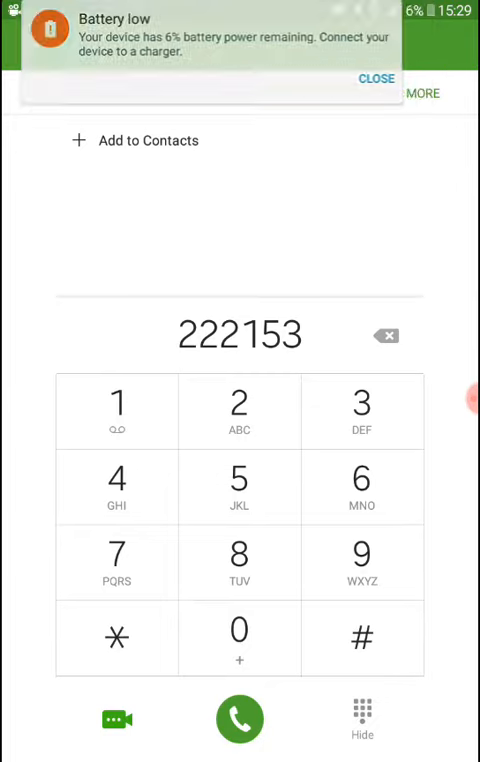
click(117, 400)
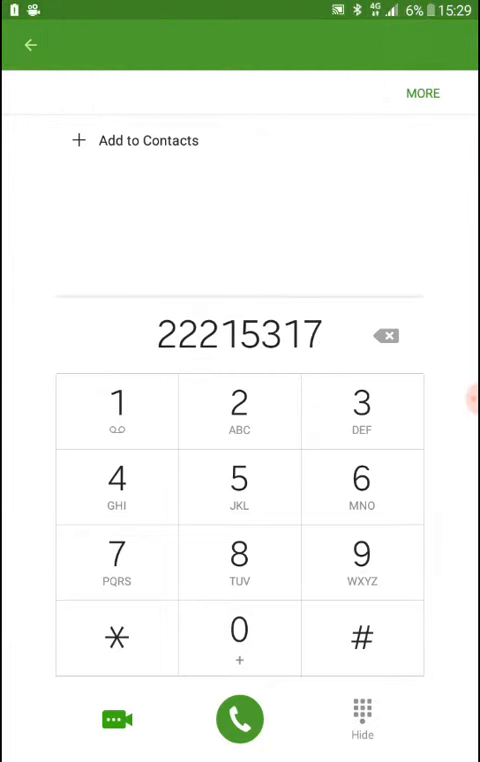
click(238, 488)
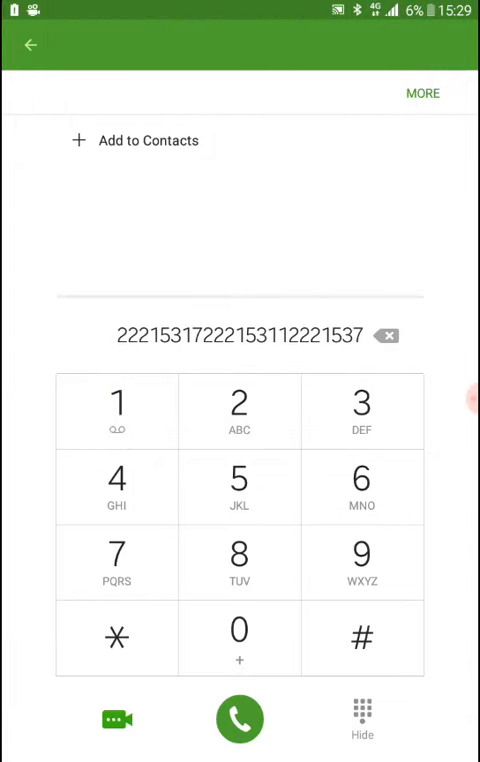
click(238, 411)
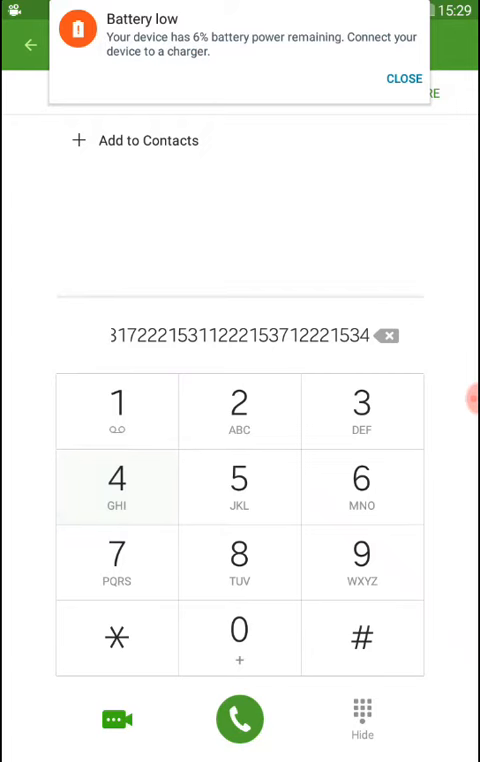
click(237, 488)
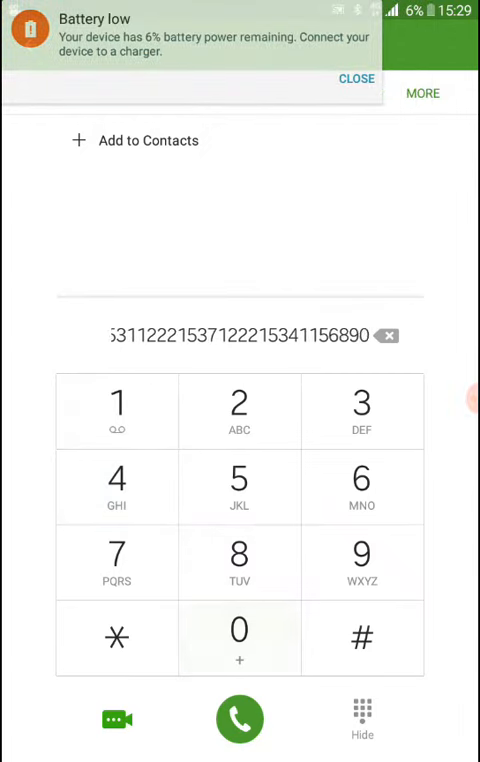
click(237, 410)
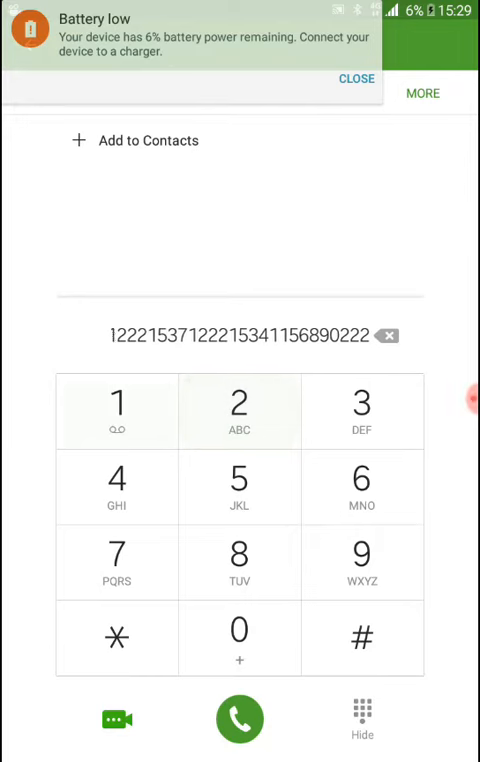